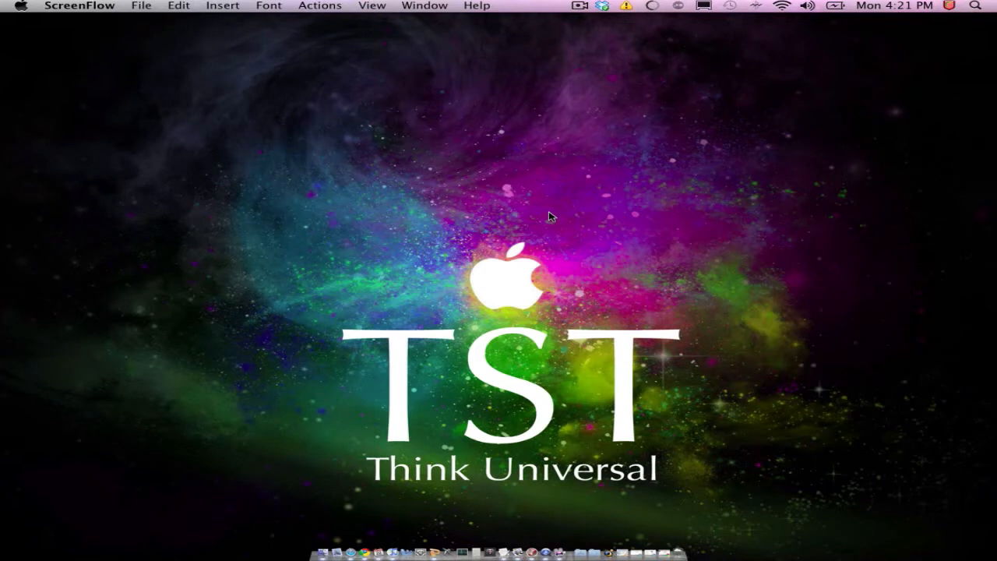
mouse_move(513, 306)
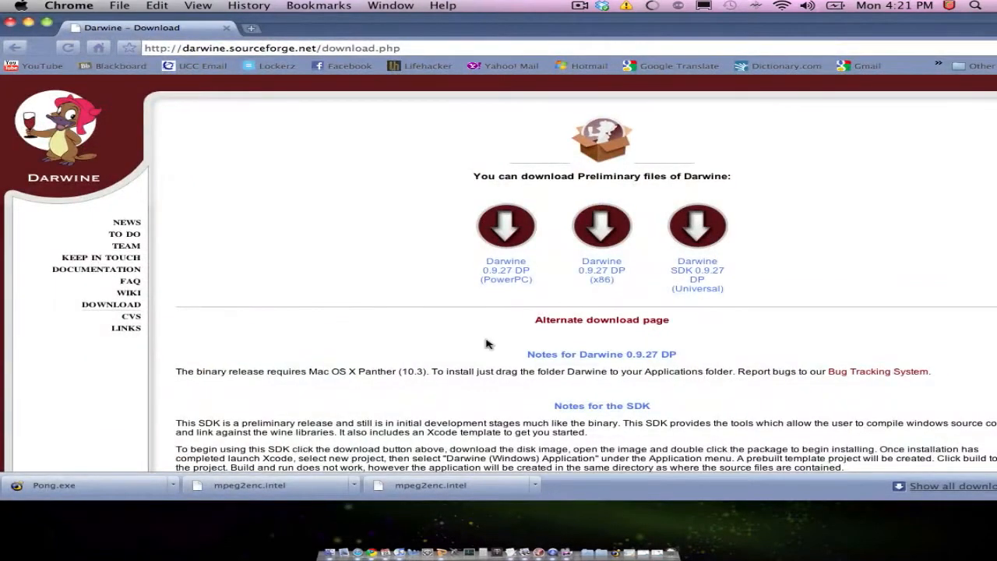
mouse_move(286, 108)
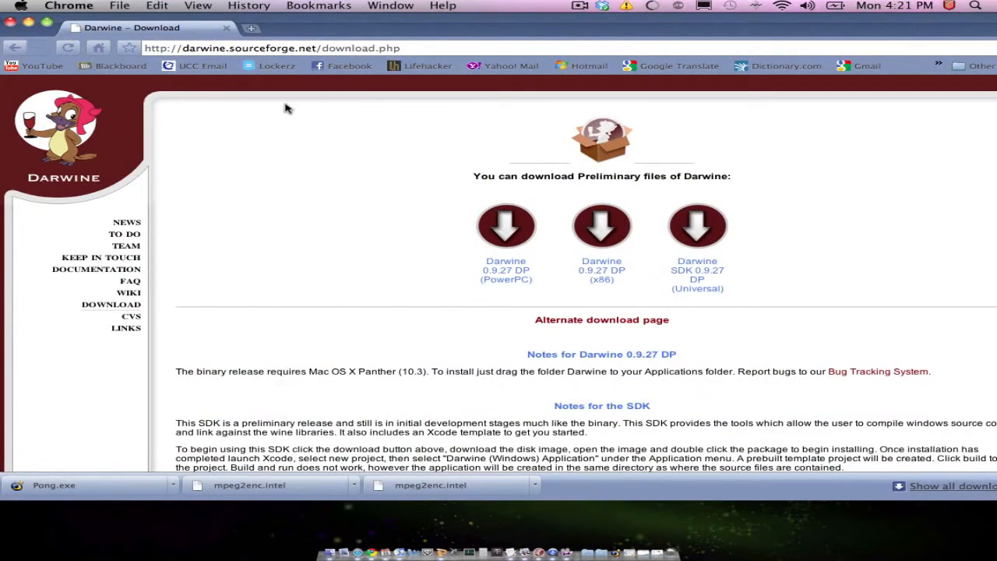
mouse_move(246, 102)
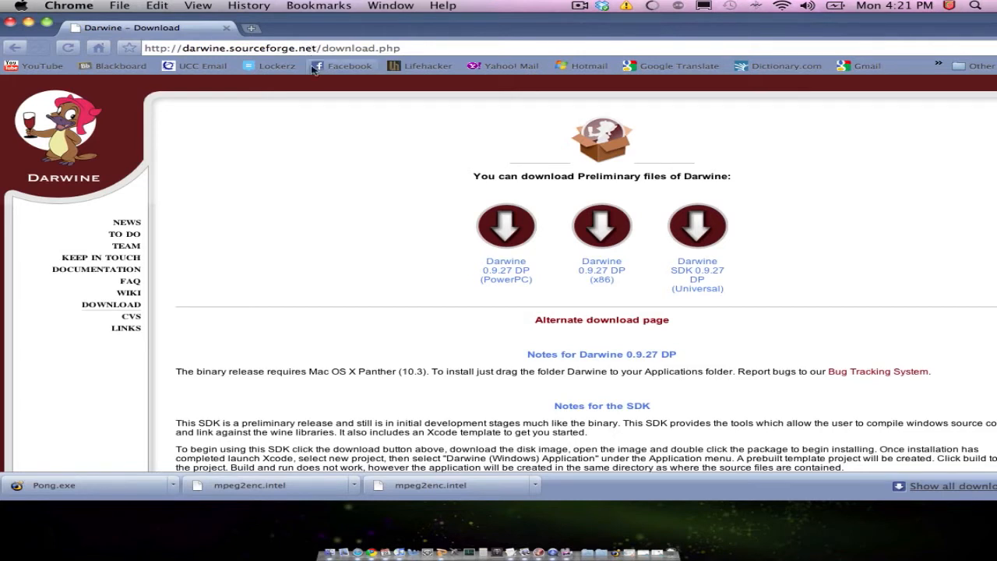
mouse_move(670, 175)
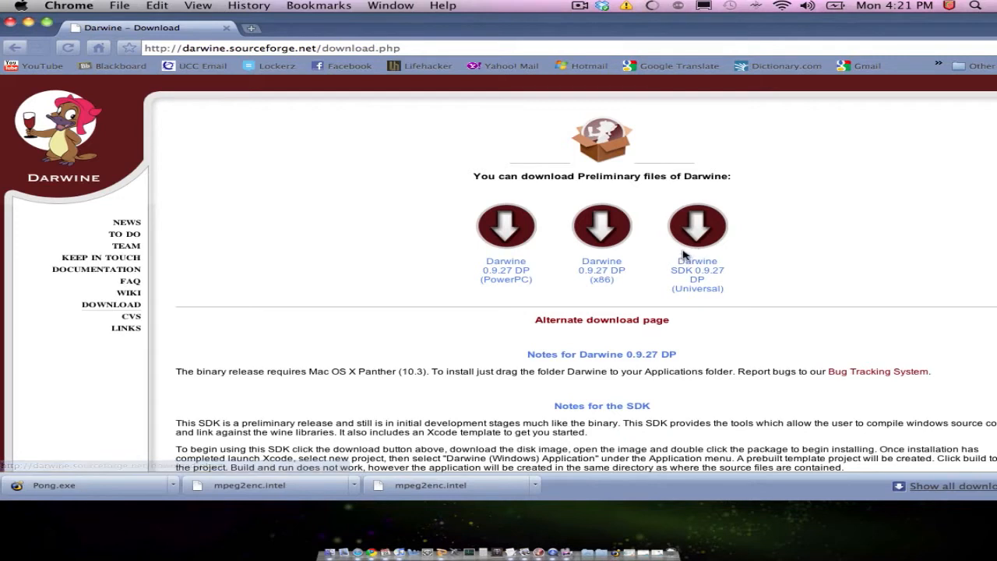
mouse_move(588, 248)
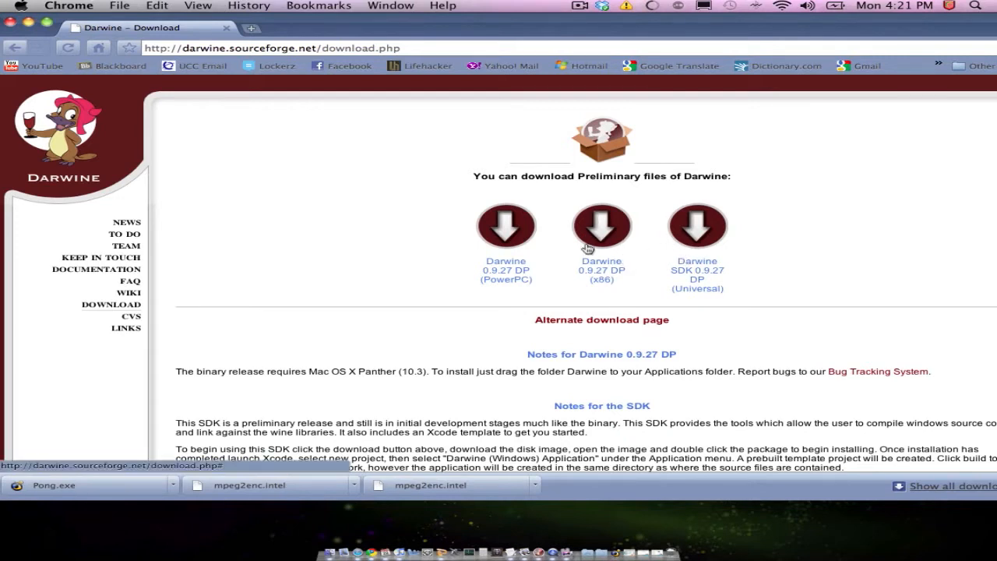
mouse_move(638, 231)
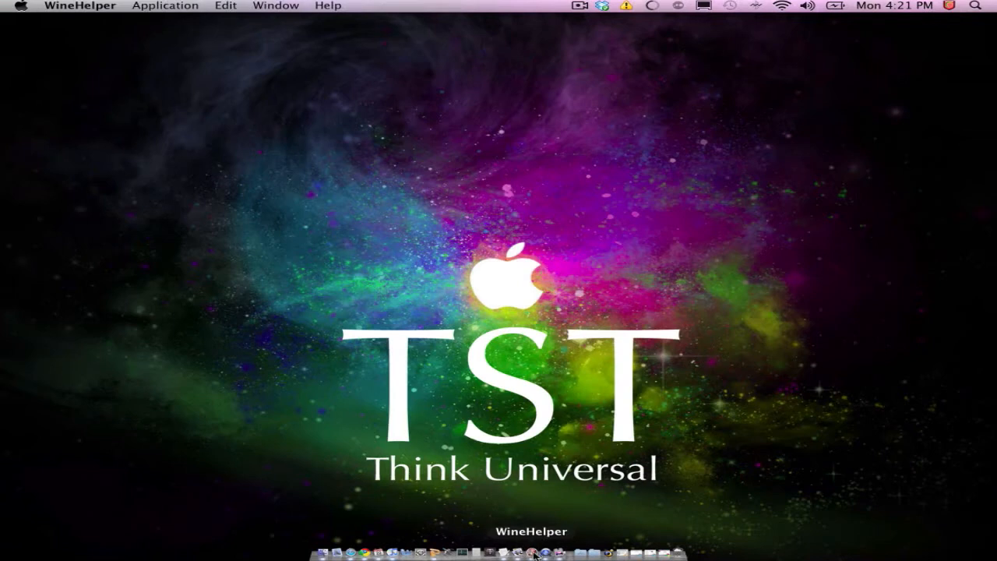
Launch WineHelper from the Dock, then click the desktop to dismiss its menu
click(81, 6)
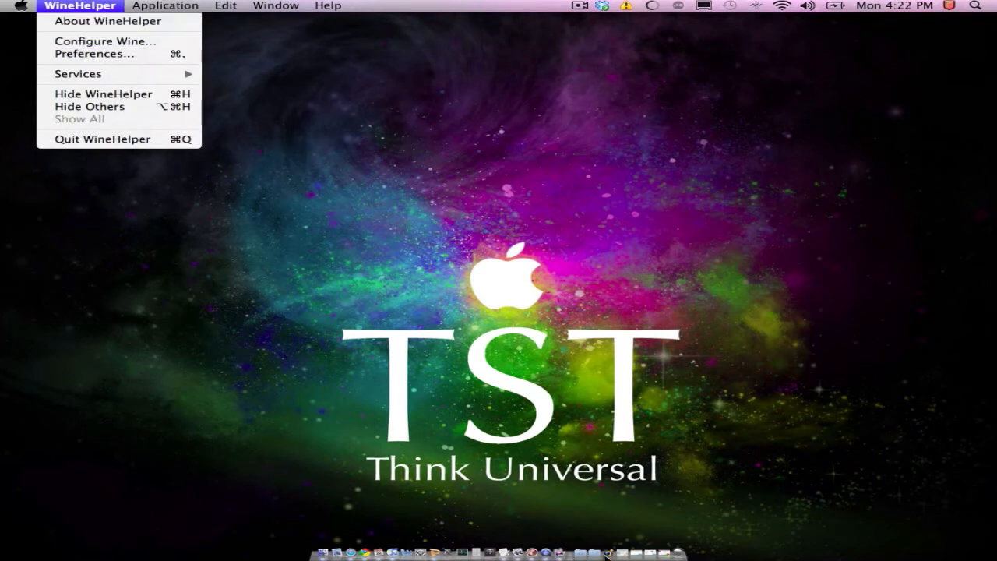
mouse_move(464, 213)
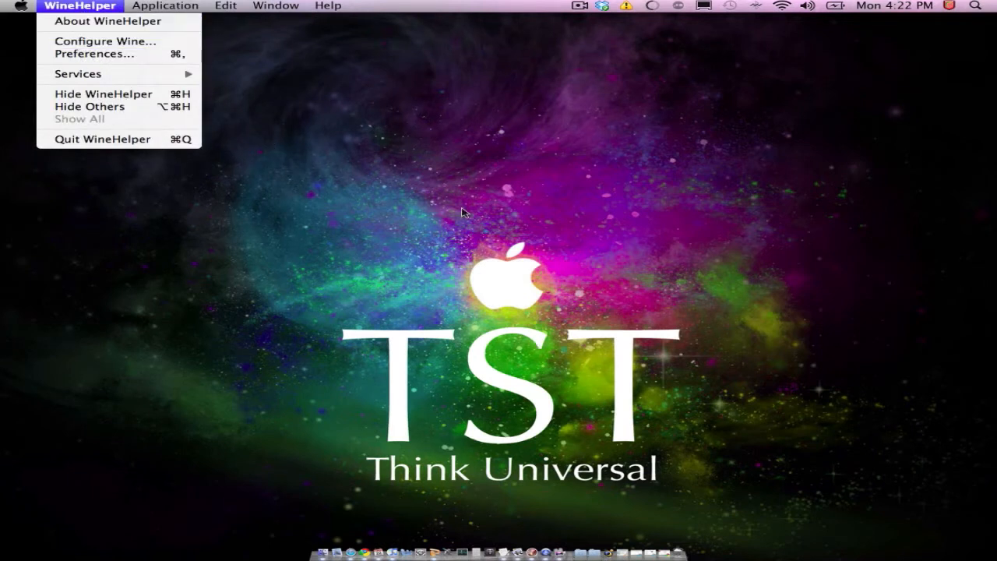
click(275, 6)
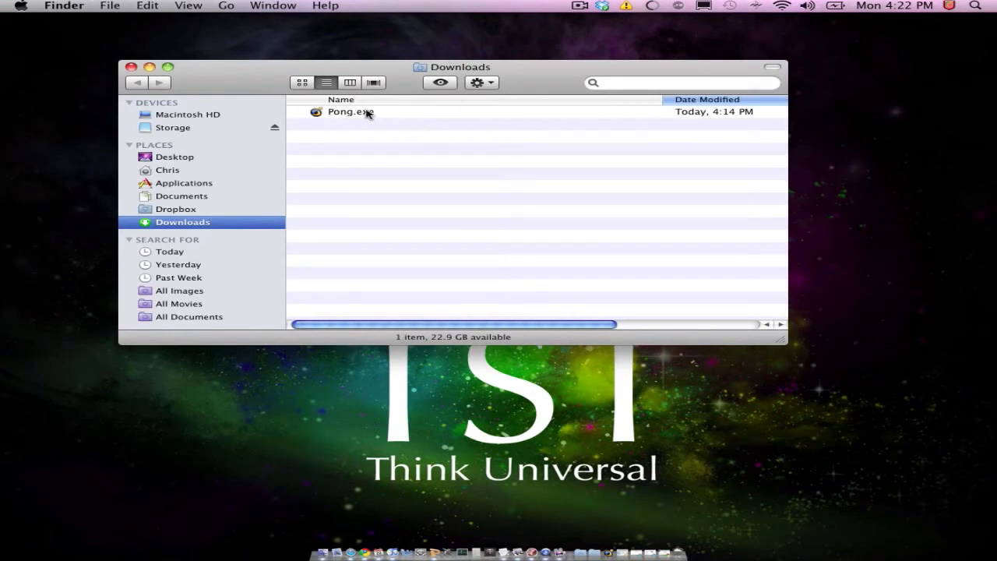
Open Pong.exe from Downloads with WineHelper via the Open With menu
click(349, 112)
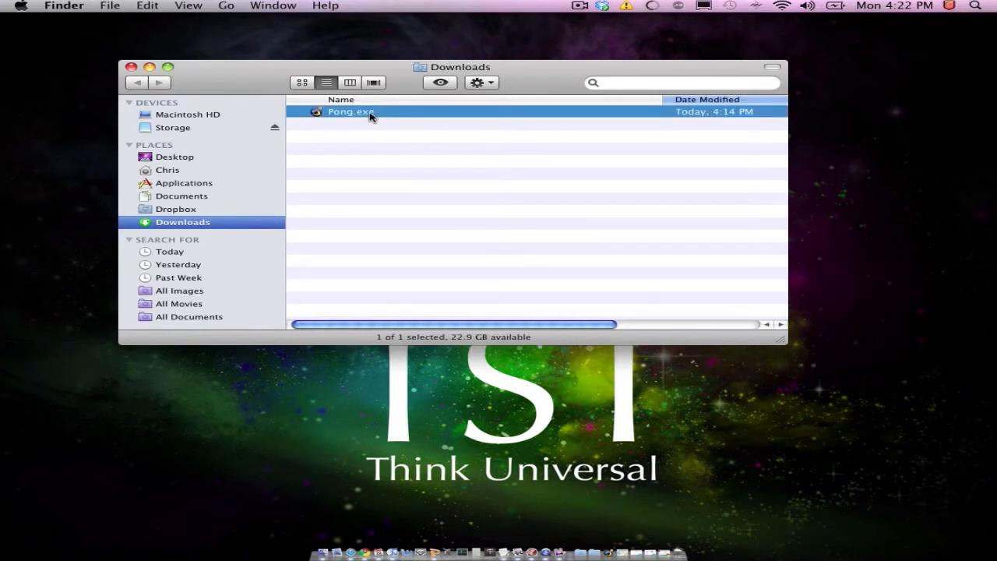
right_click(349, 111)
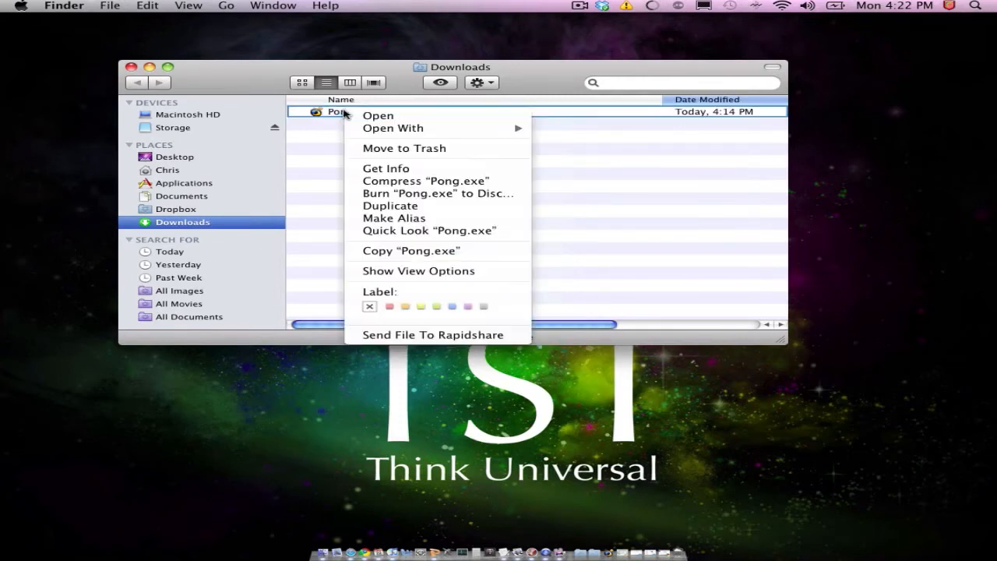
mouse_move(393, 127)
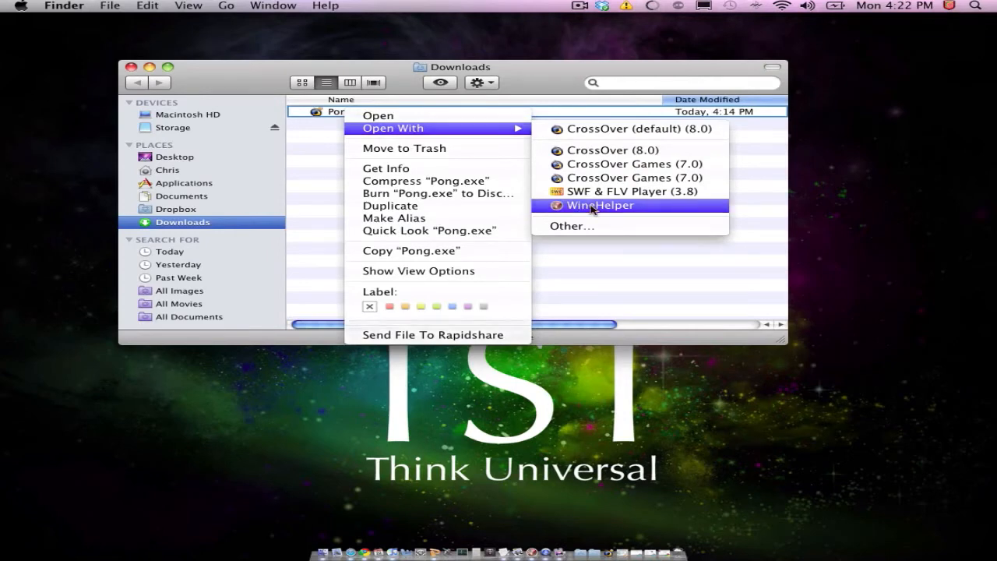
click(600, 205)
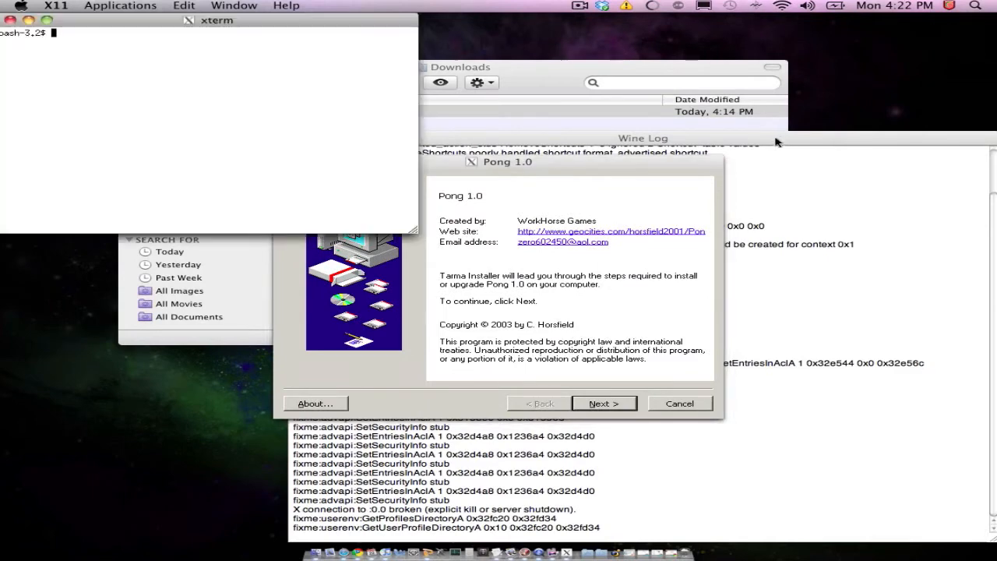
mouse_move(24, 16)
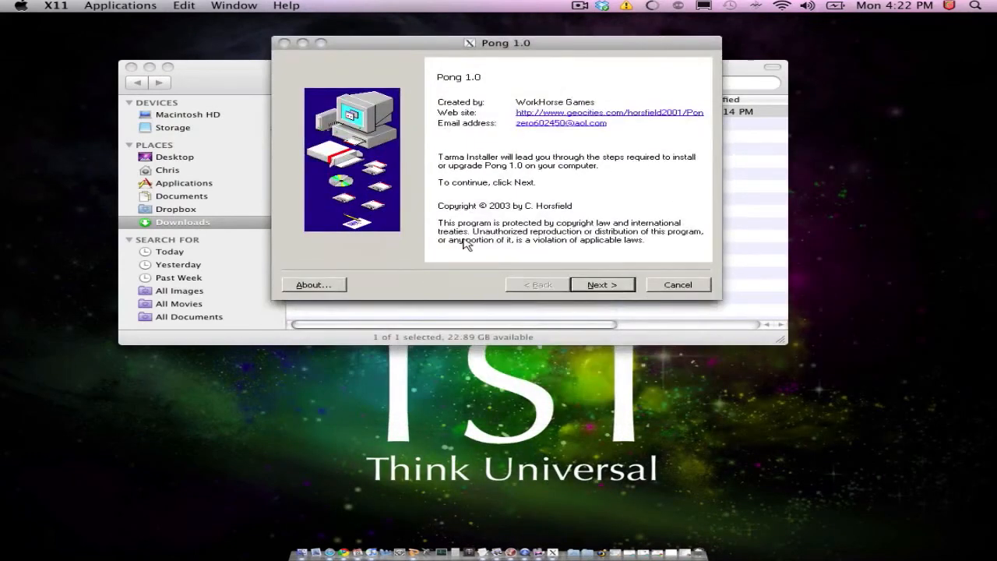
mouse_move(529, 112)
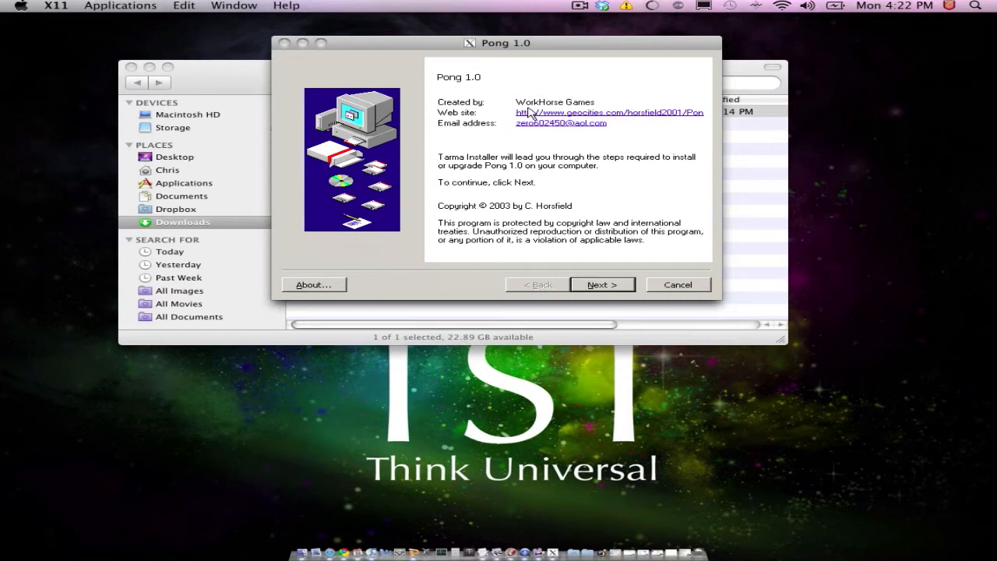
mouse_move(578, 286)
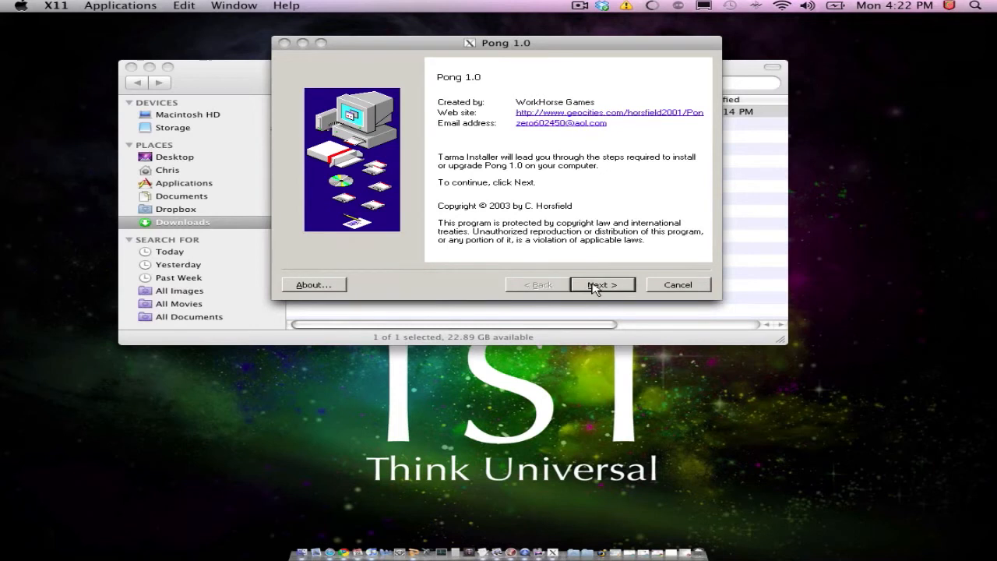
Set the install location to Desktop > Pong and install Pong 1.0 there
click(601, 284)
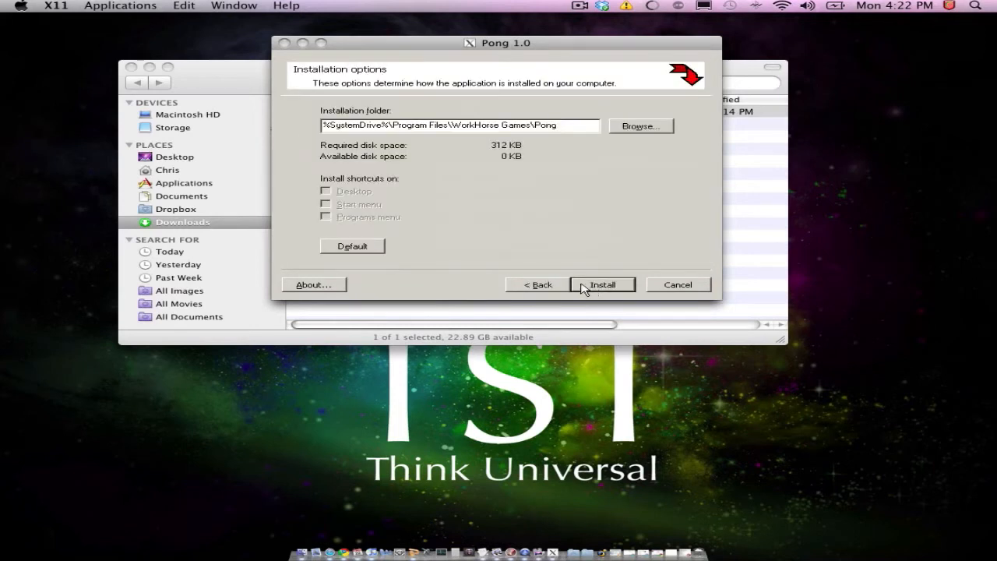
mouse_move(663, 126)
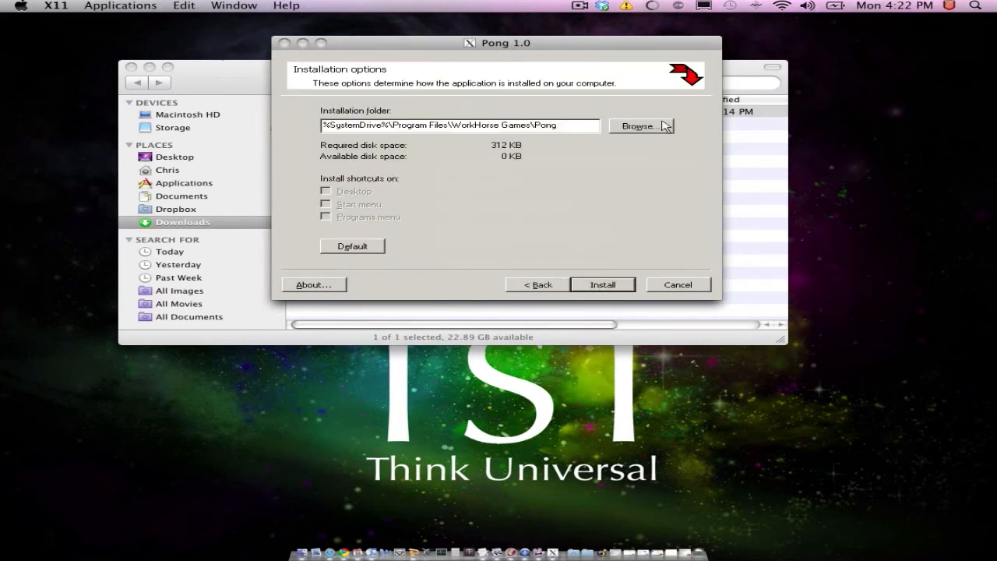
mouse_move(672, 136)
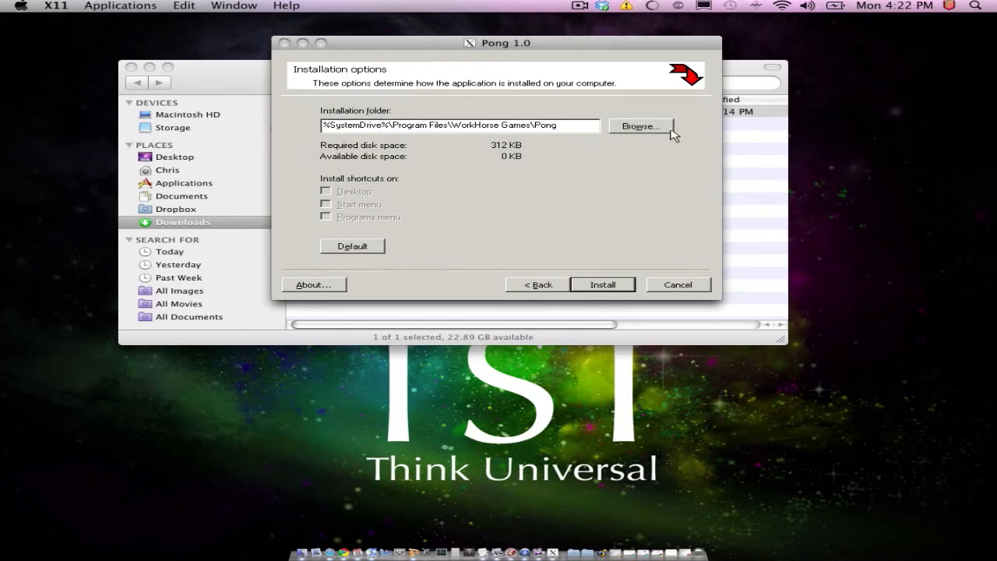
click(640, 125)
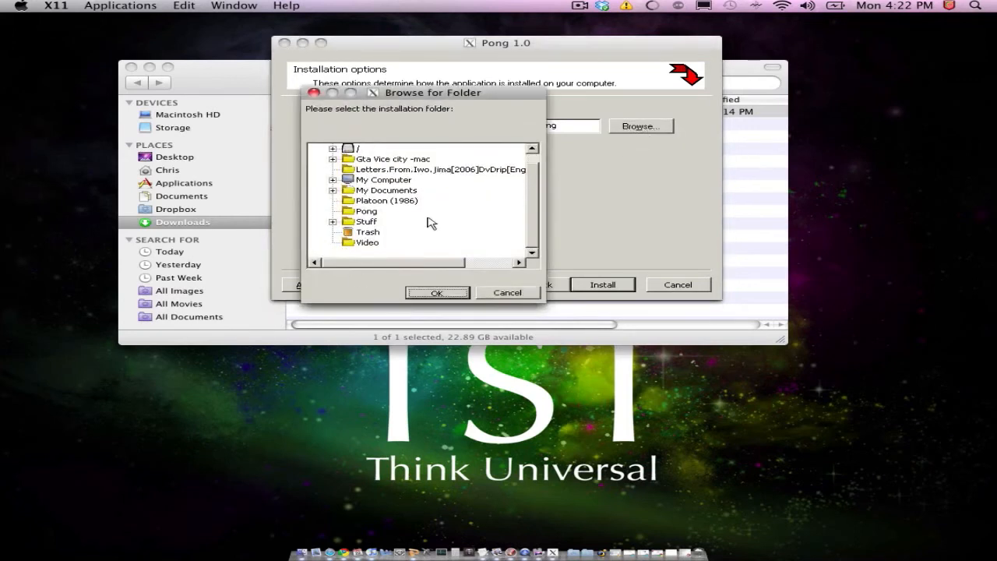
click(366, 221)
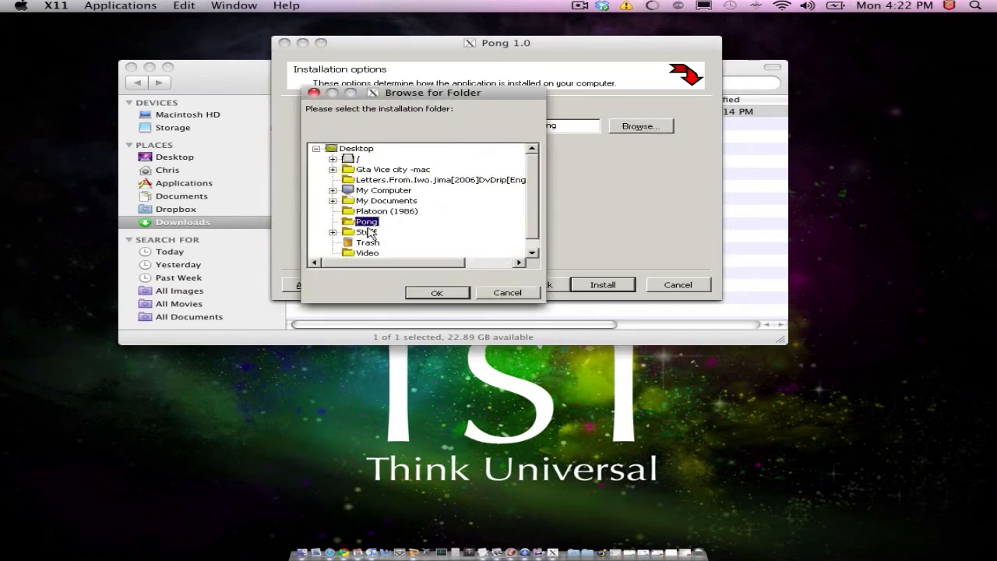
click(437, 292)
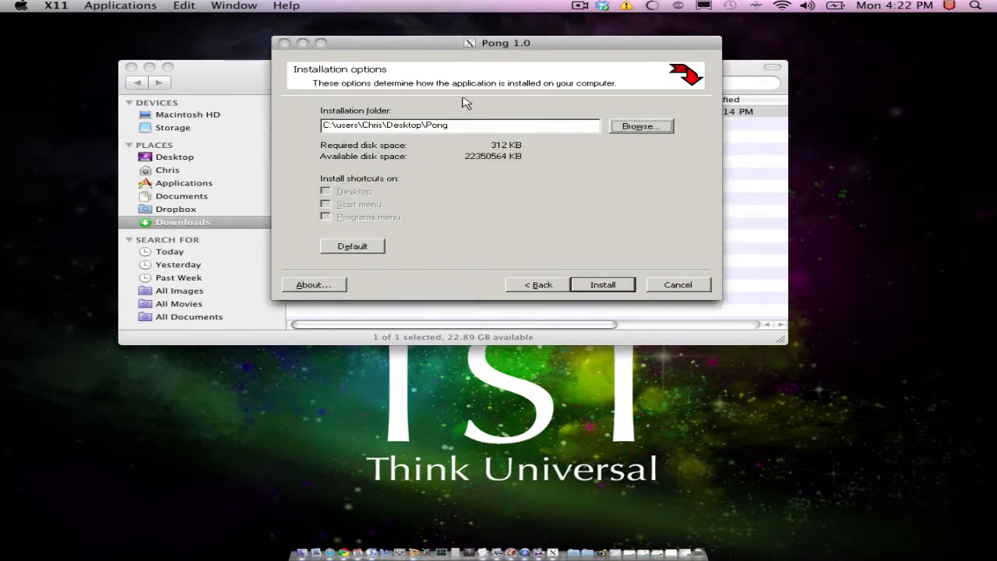
mouse_move(608, 294)
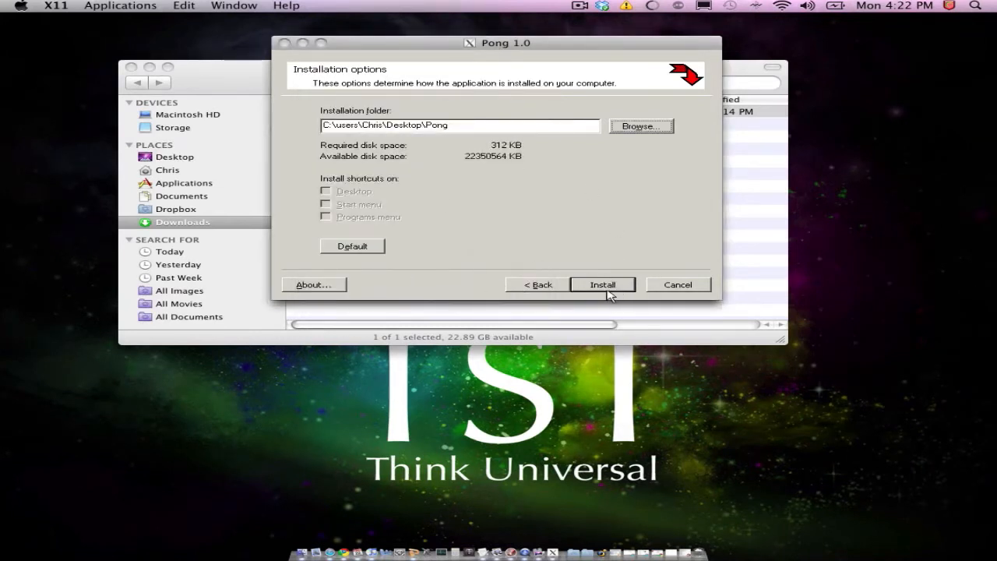
click(602, 284)
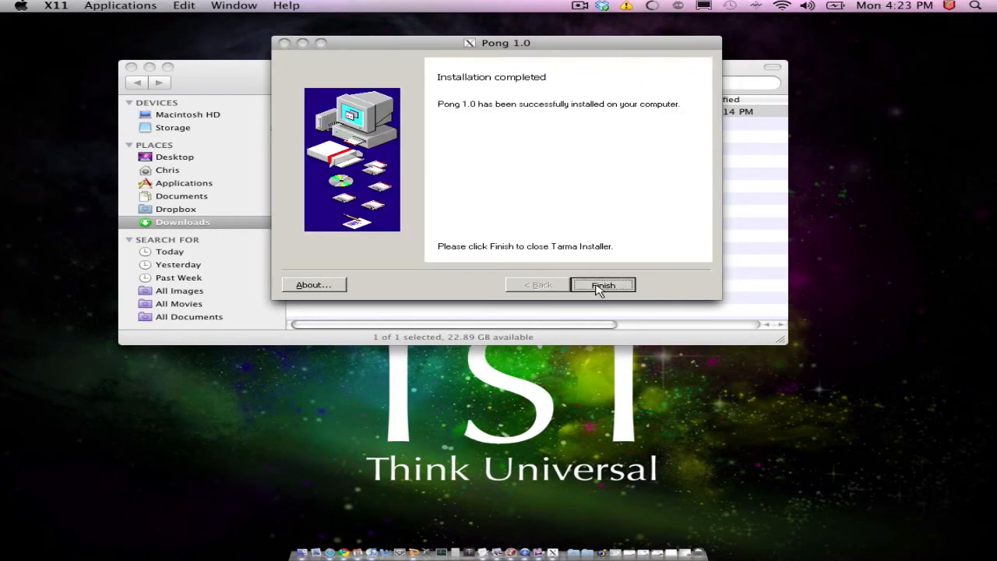
Finish the installer and run PongD.exe from the Pong folder with WineHelper
click(602, 284)
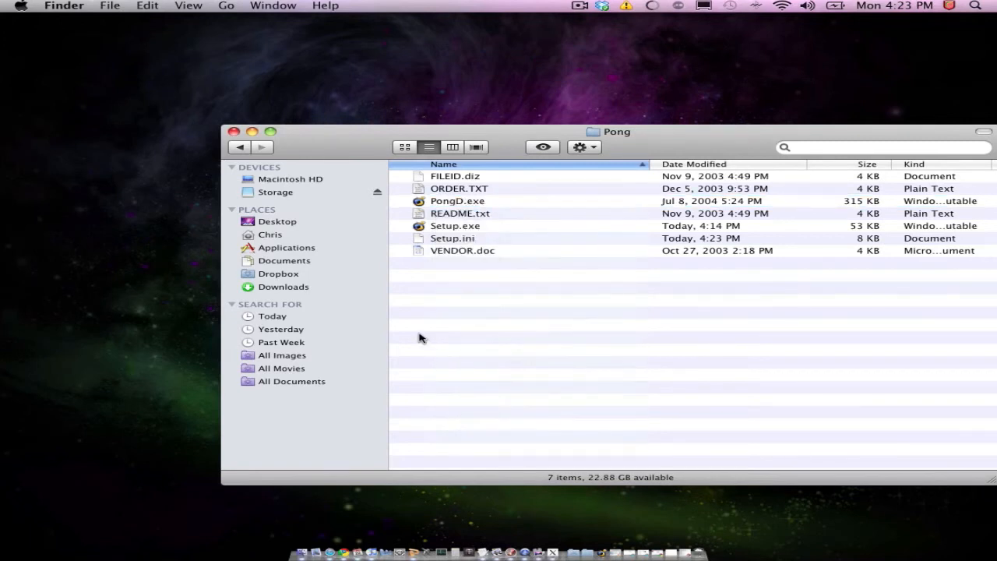
mouse_move(479, 307)
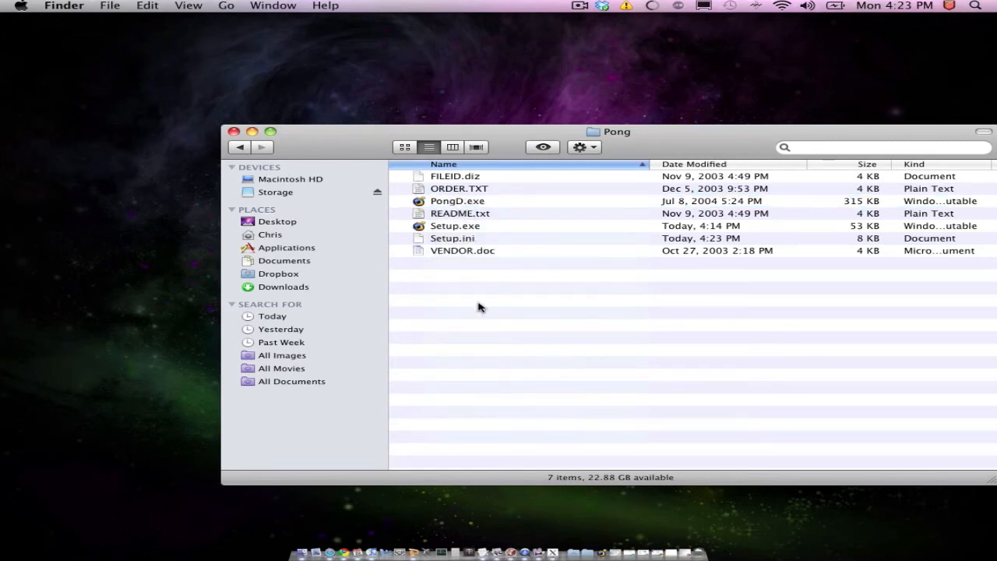
mouse_move(494, 225)
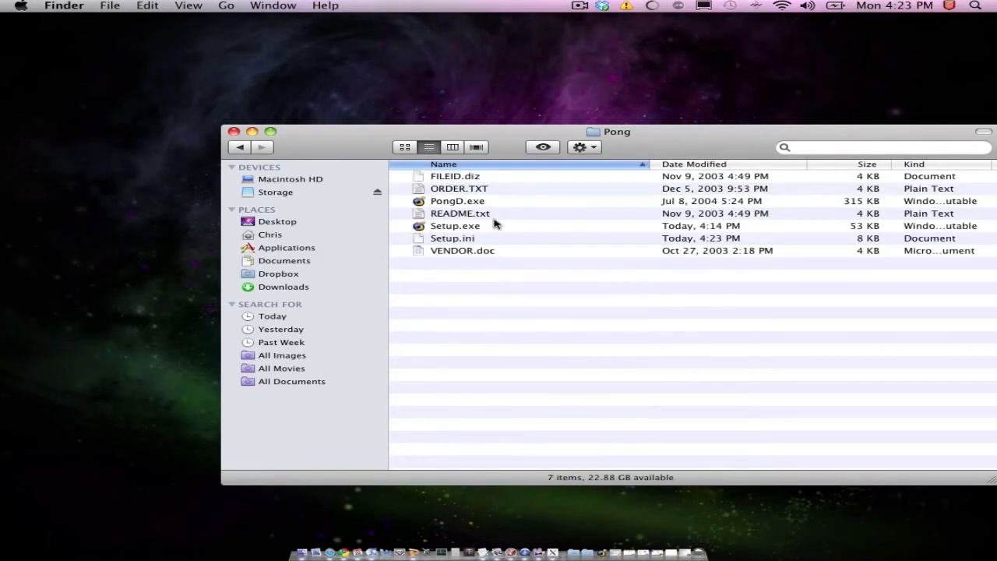
mouse_move(471, 206)
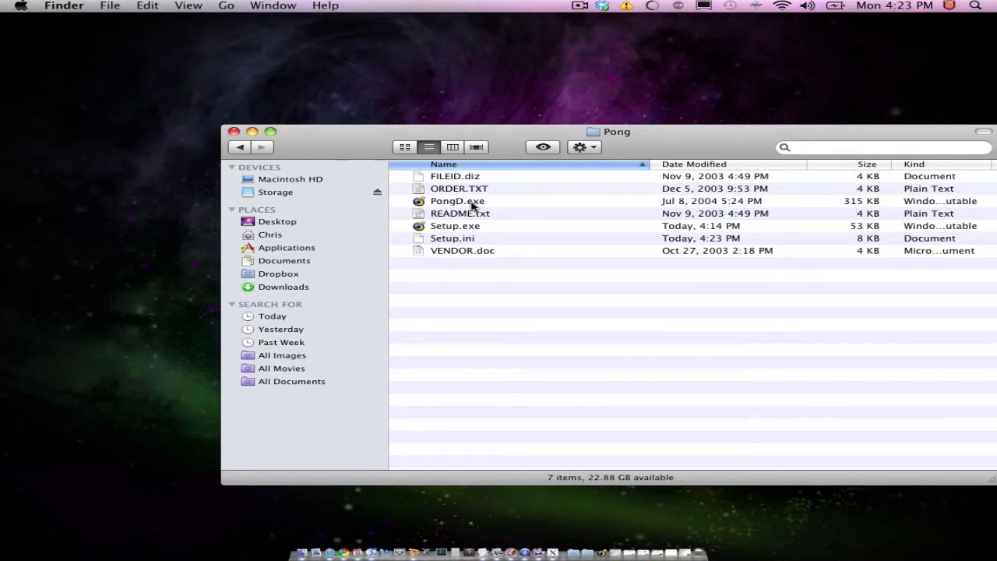
right_click(458, 201)
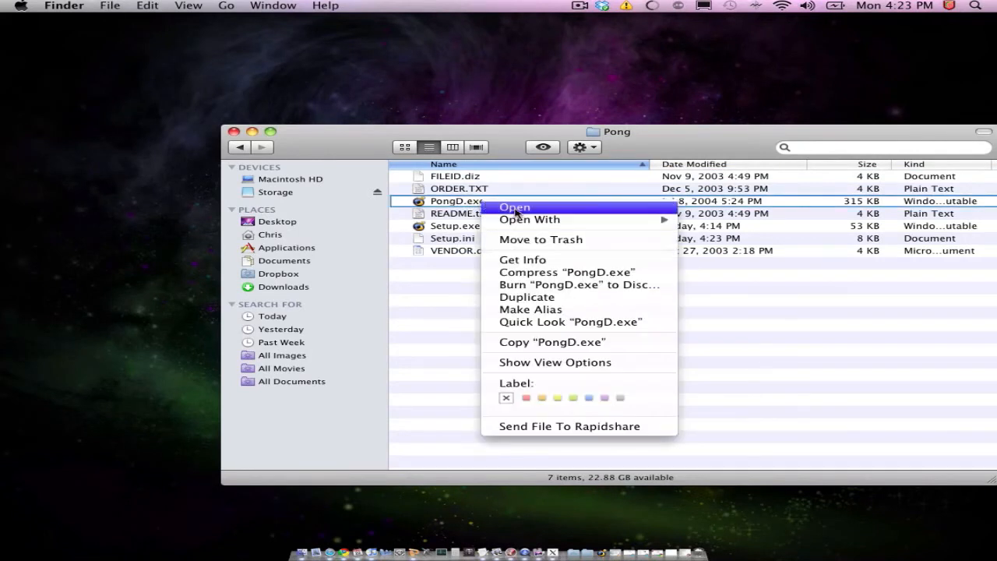
mouse_move(649, 233)
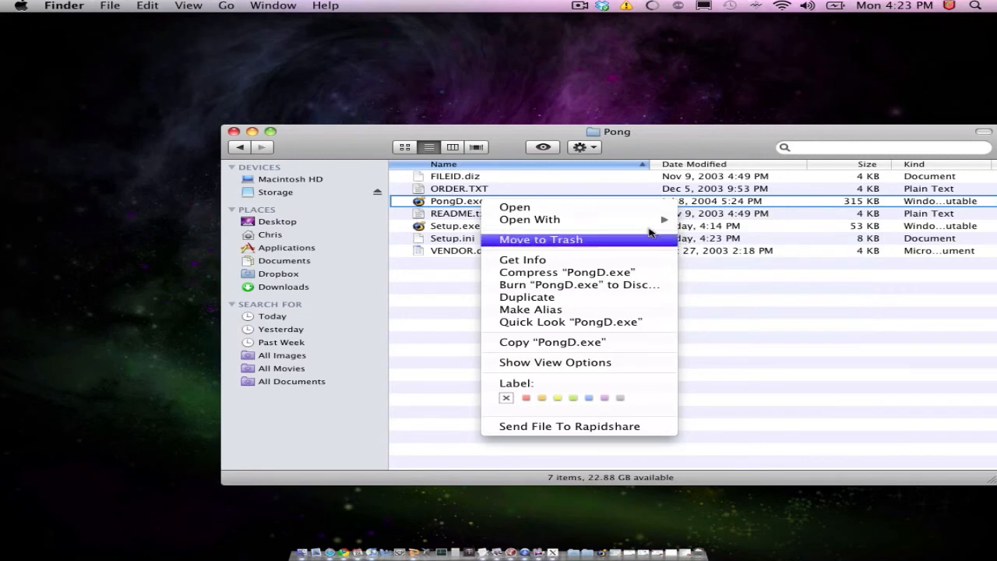
mouse_move(530, 219)
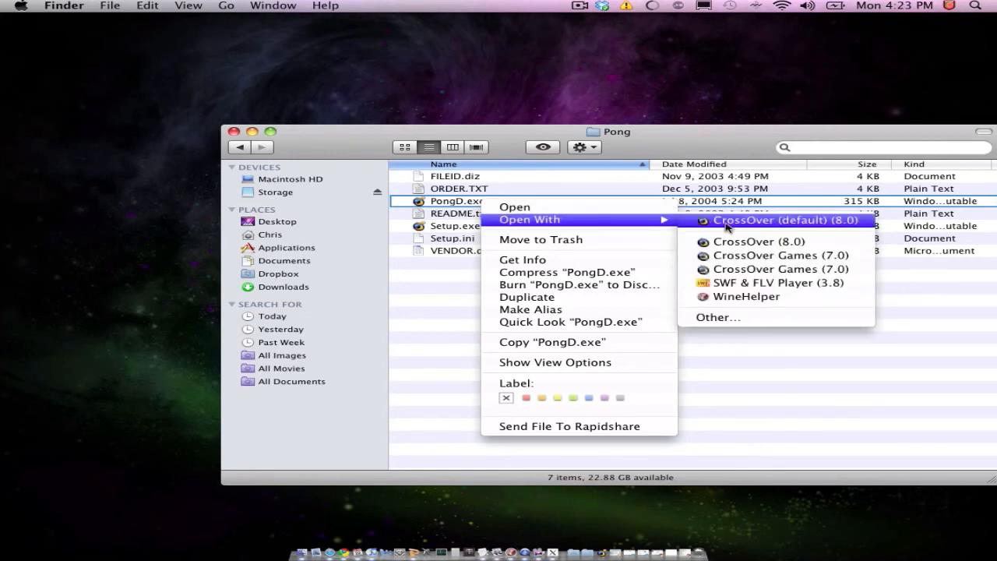
mouse_move(754, 306)
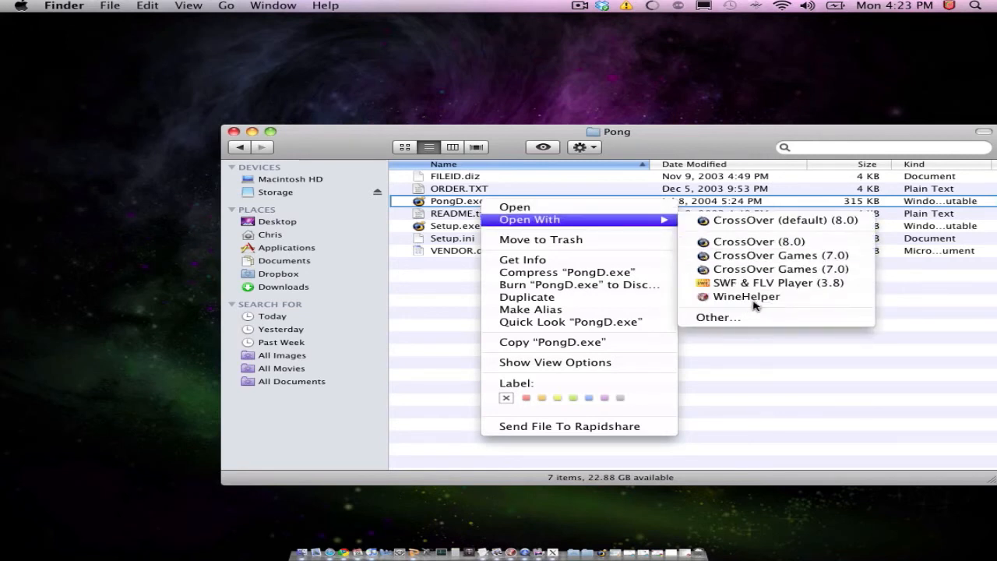
click(746, 296)
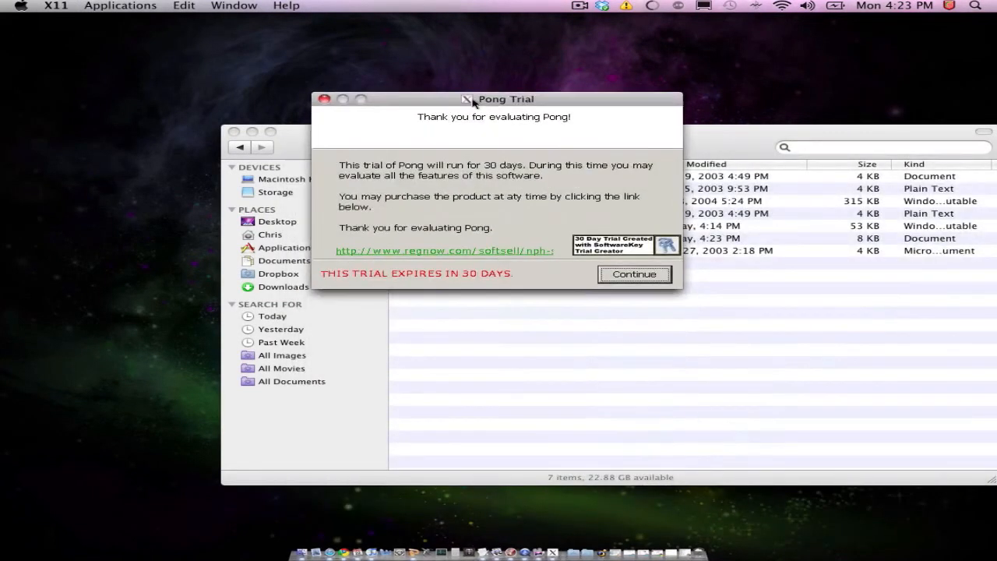
mouse_move(633, 256)
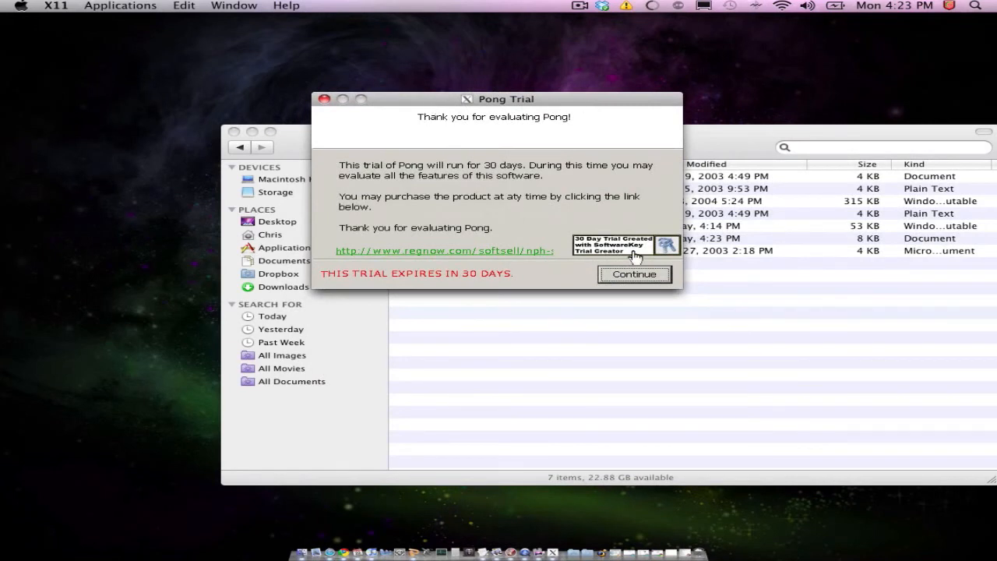
Continue past the Pong 30-day trial notice to reach the 0–0 title screen
click(634, 273)
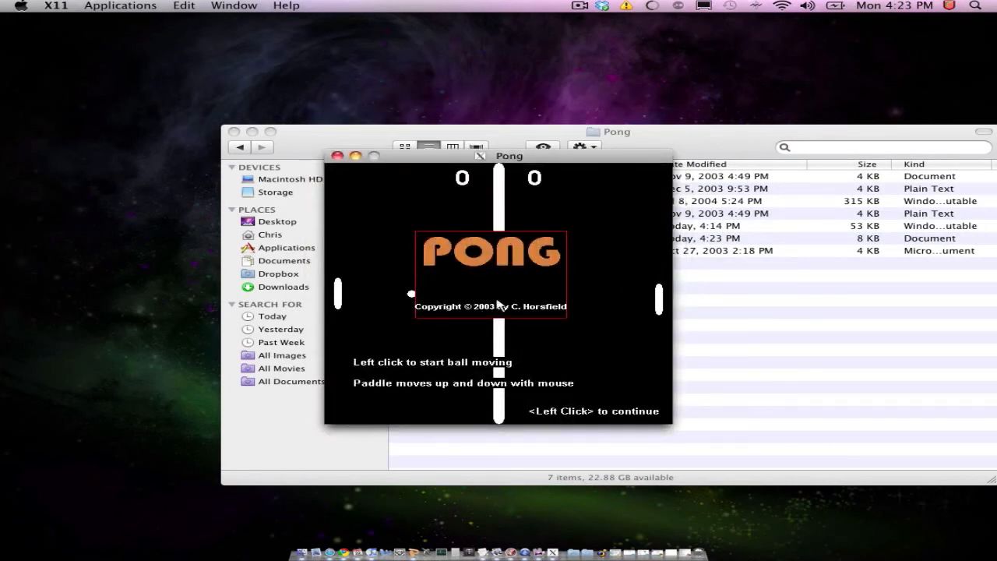